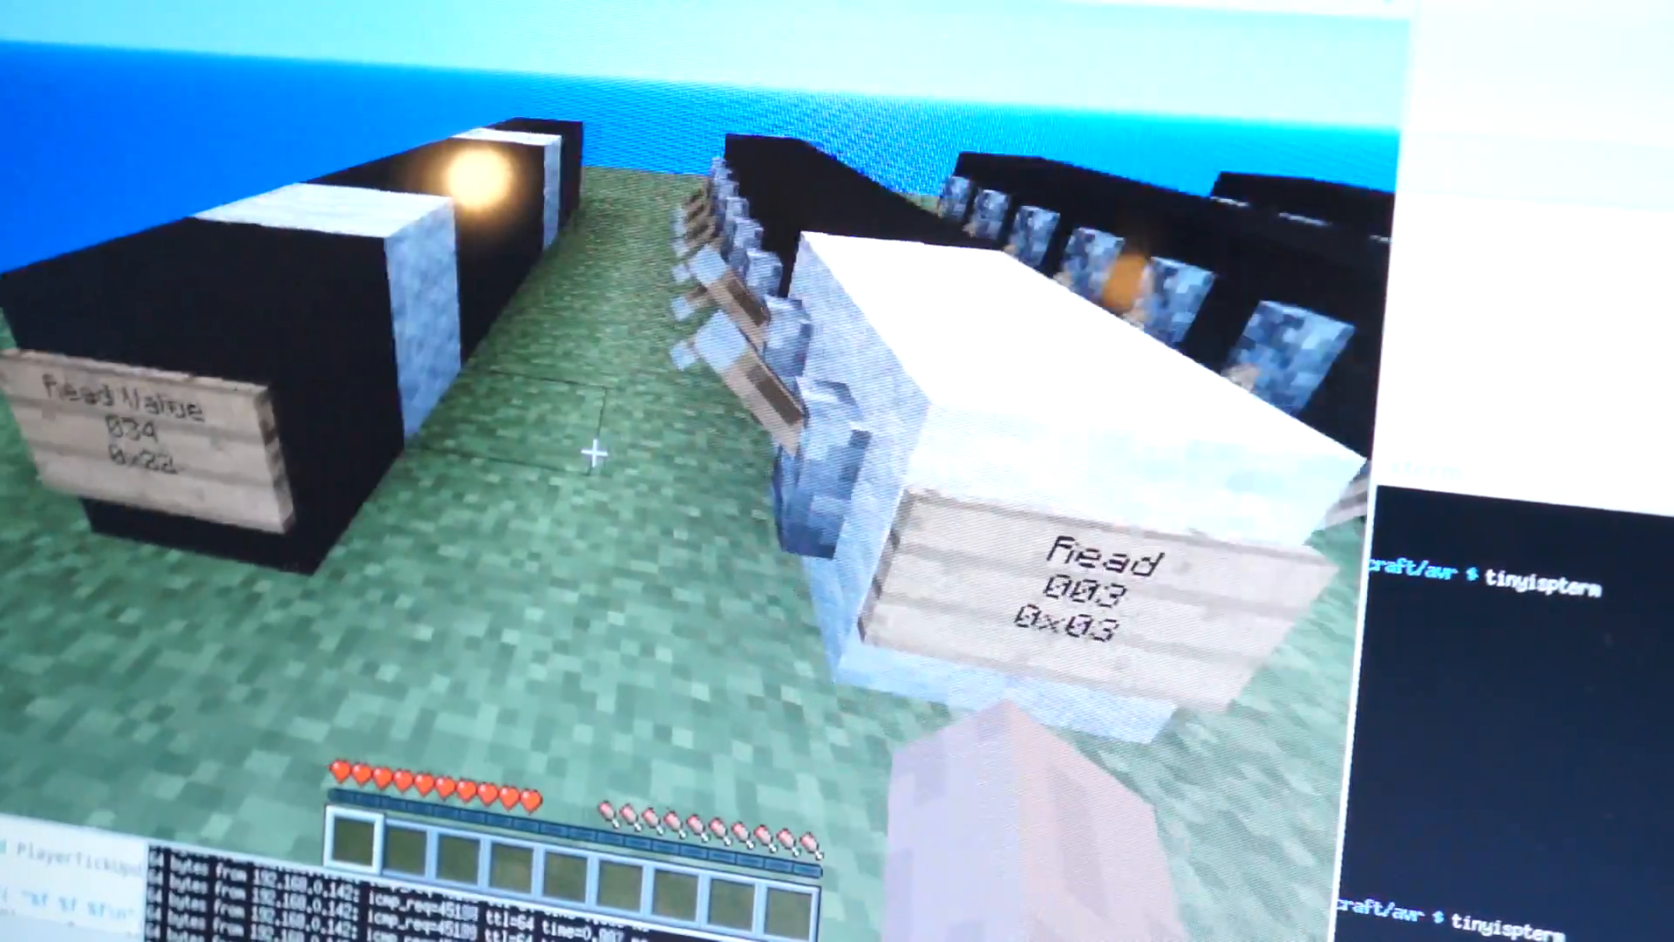
mouse_move(599, 450)
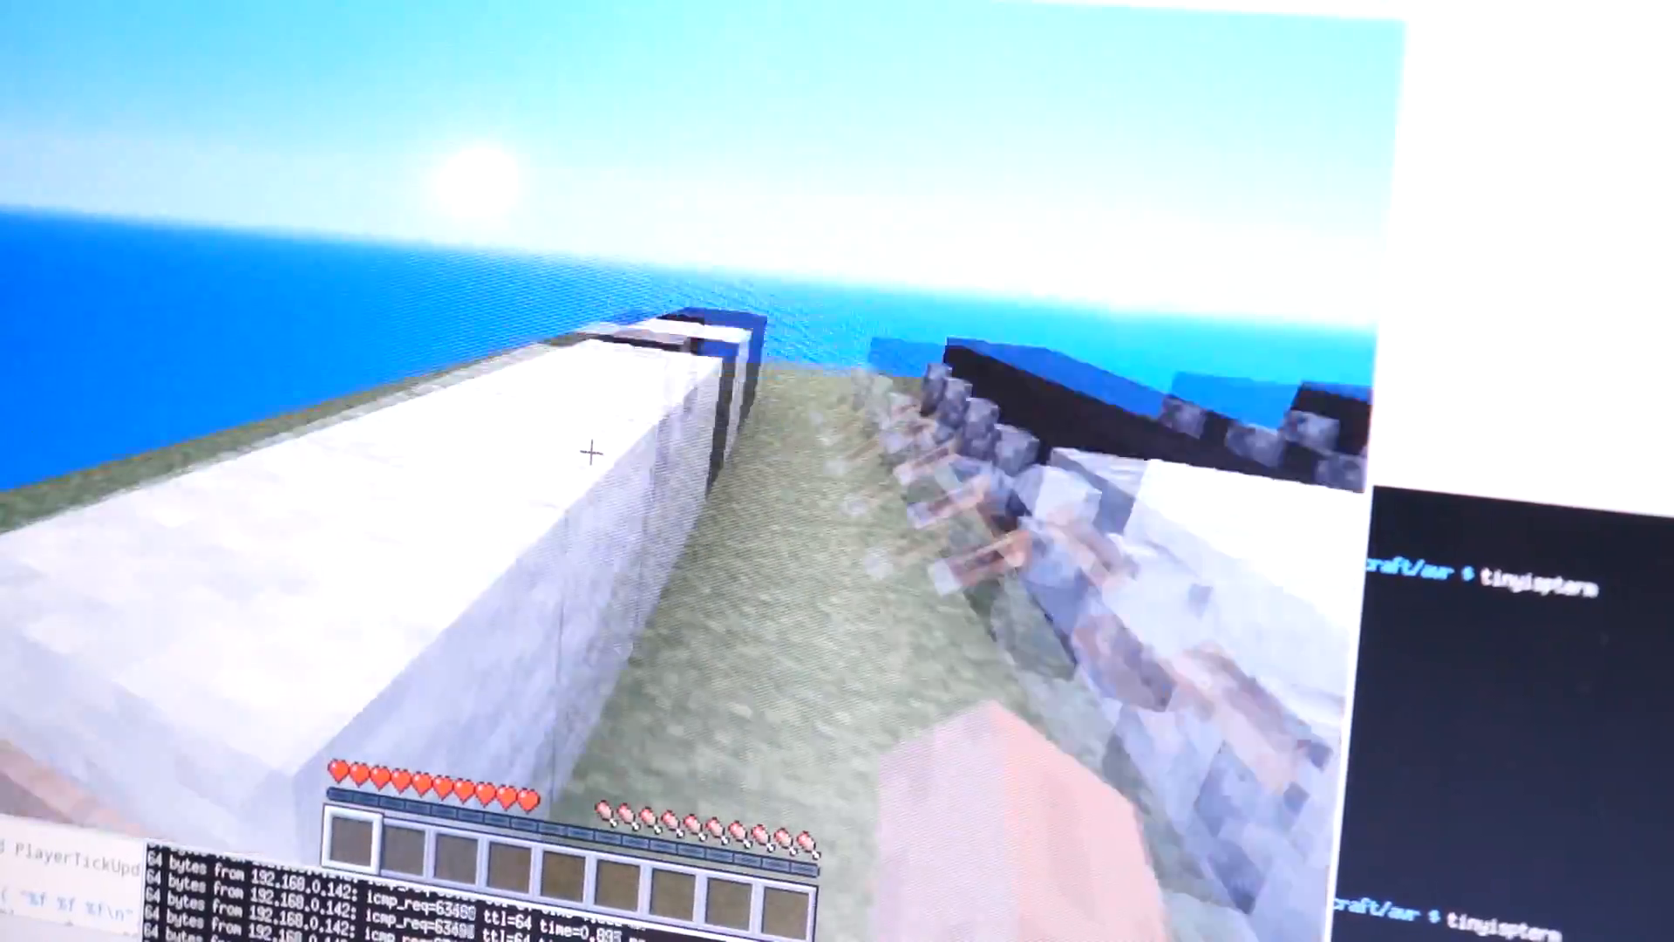
mouse_move(593, 450)
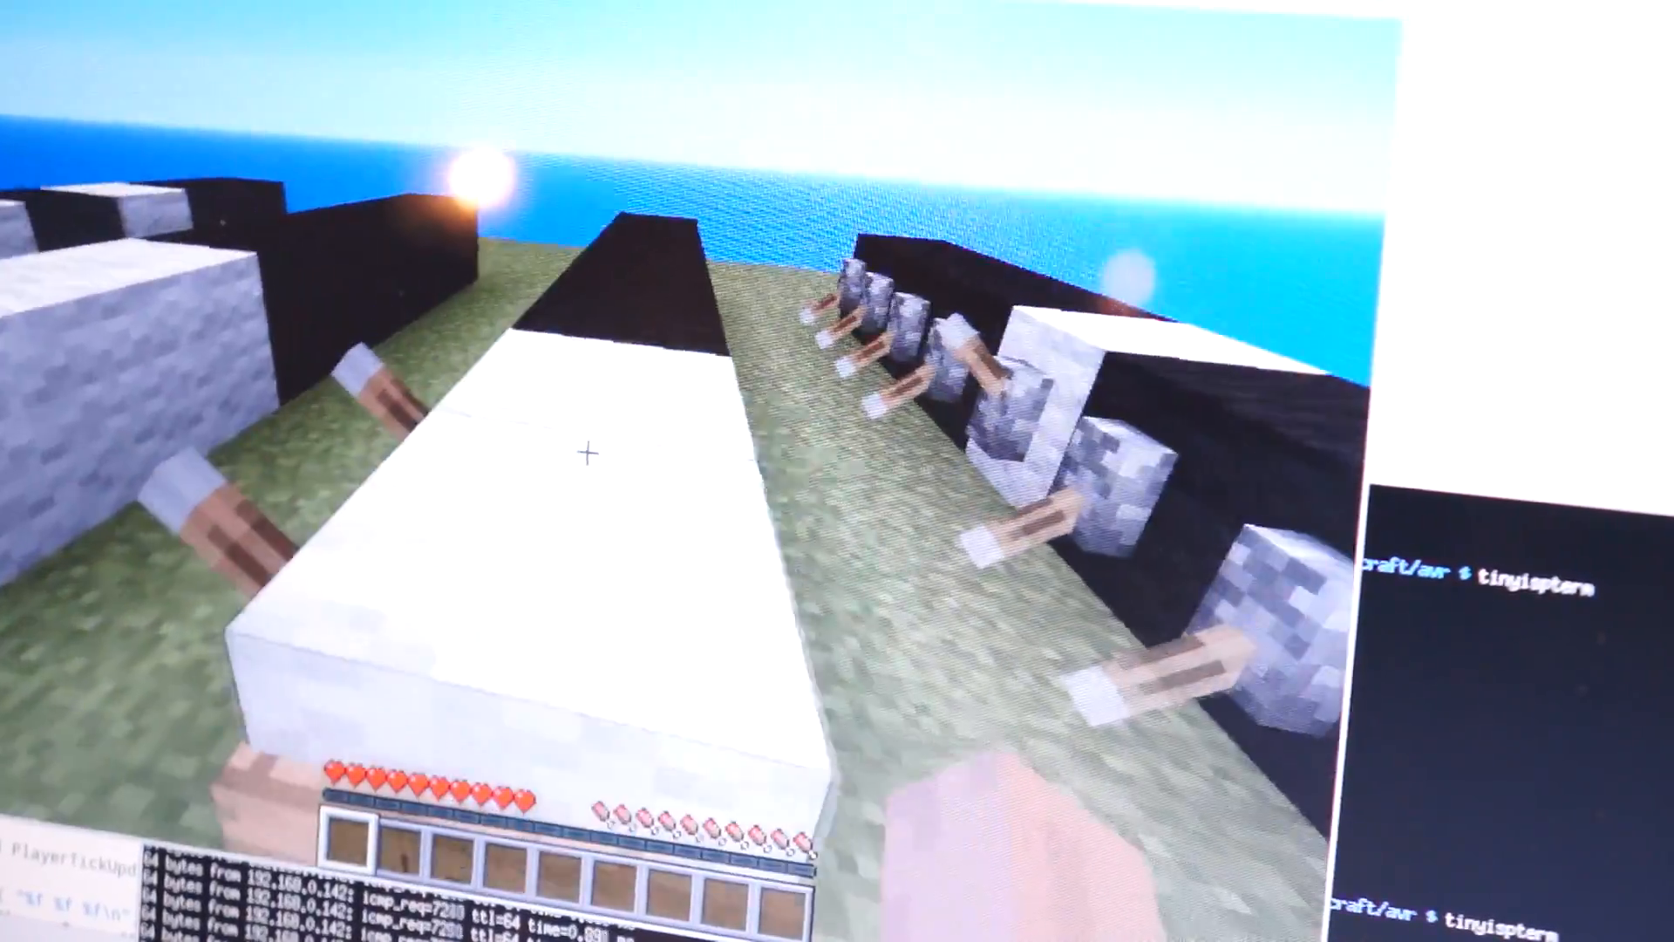
mouse_move(588, 450)
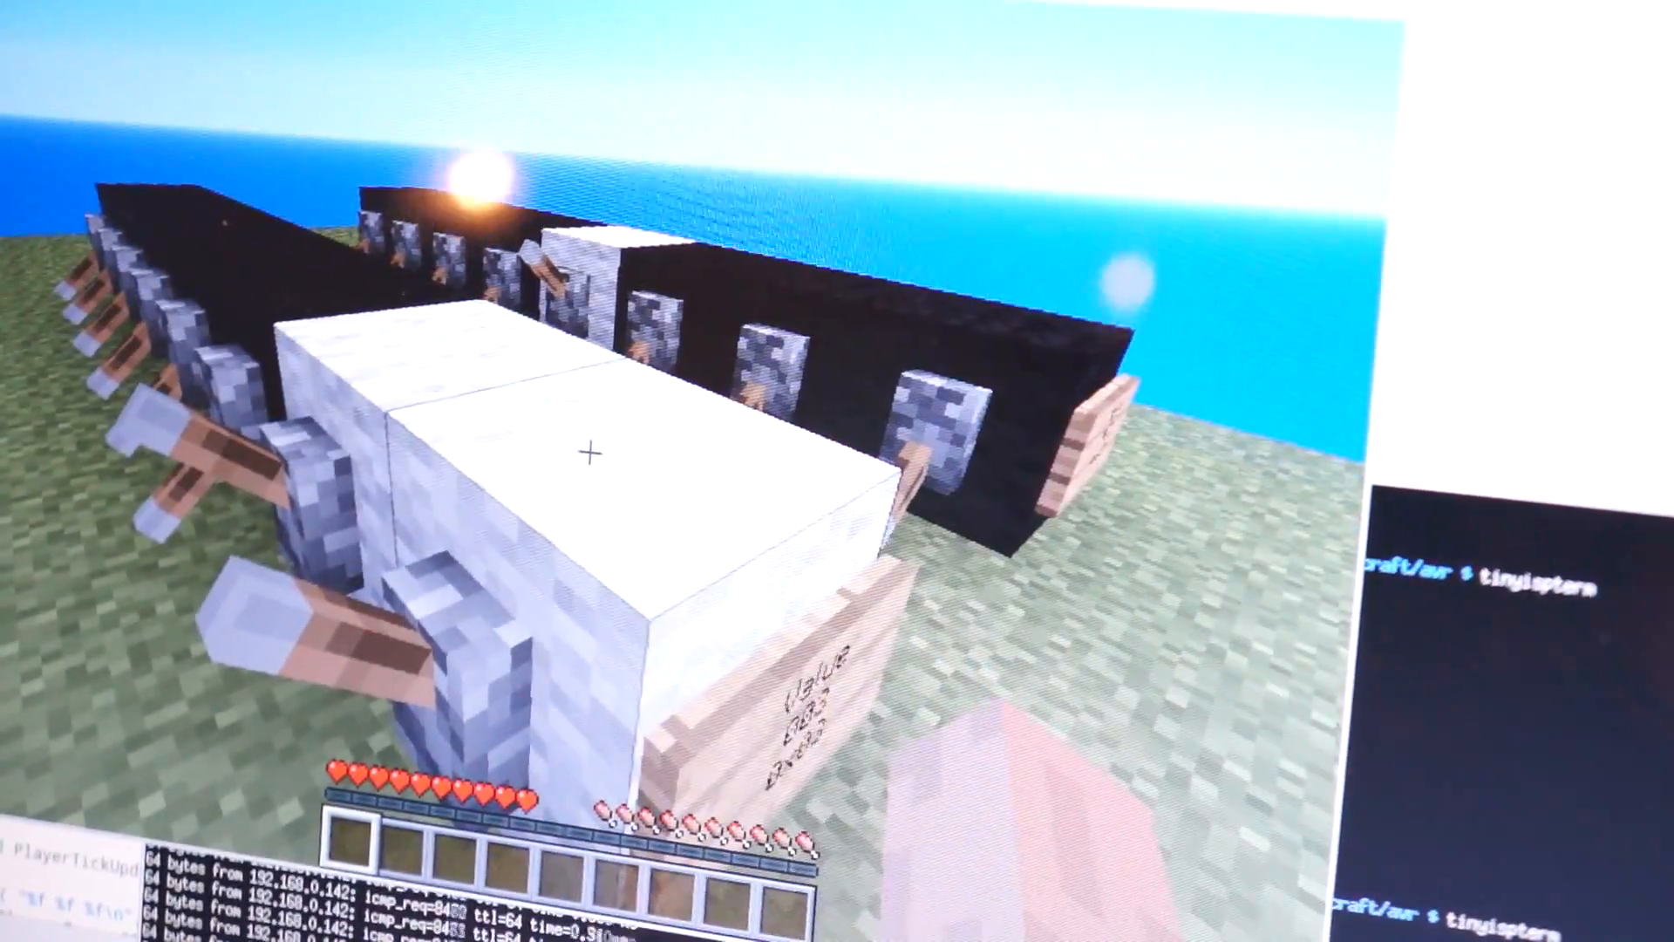